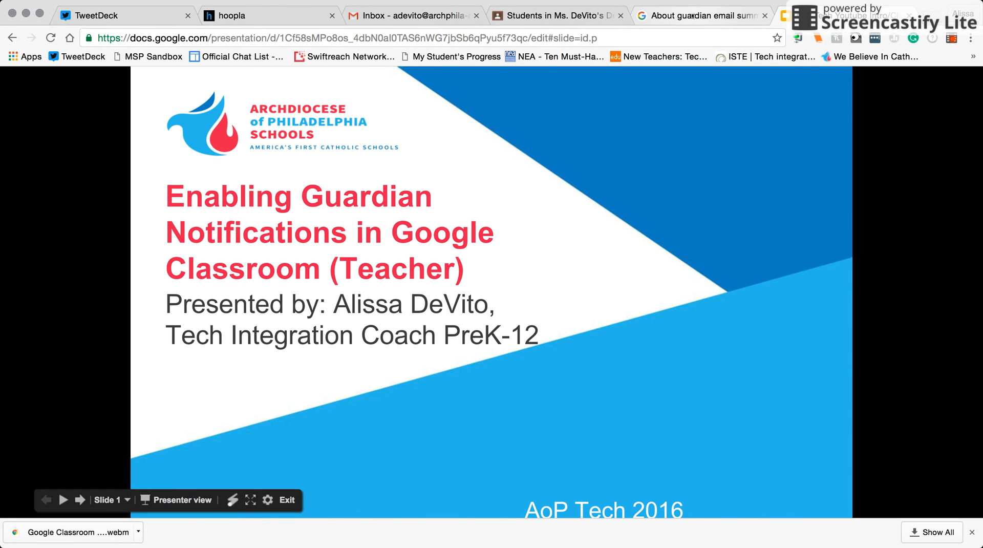
Switch to the 'About guardian email summaries' Help Center article with the sample weekly summary.
{"action": "left_click", "coordinate": [699, 15]}
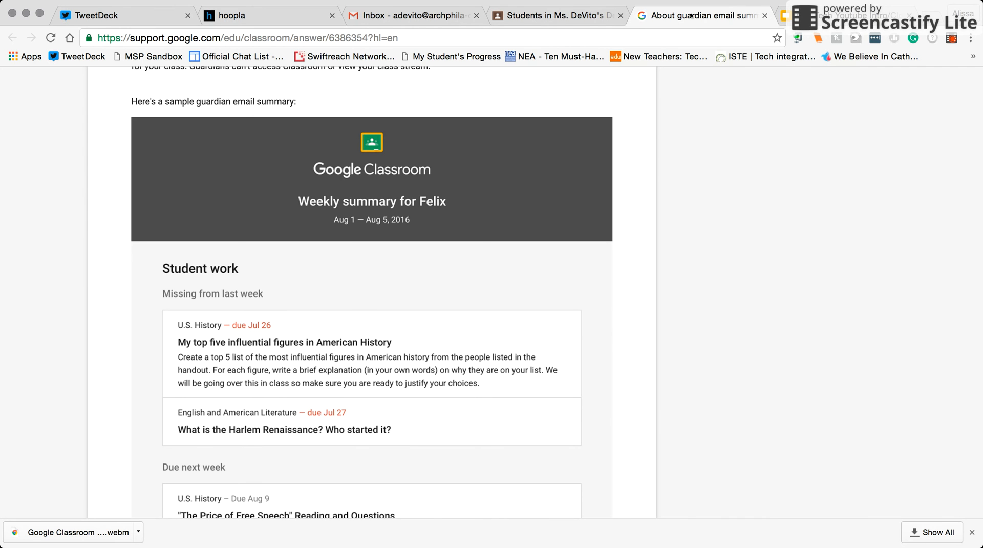
{"action": "mouse_move", "coordinate": [679, 140]}
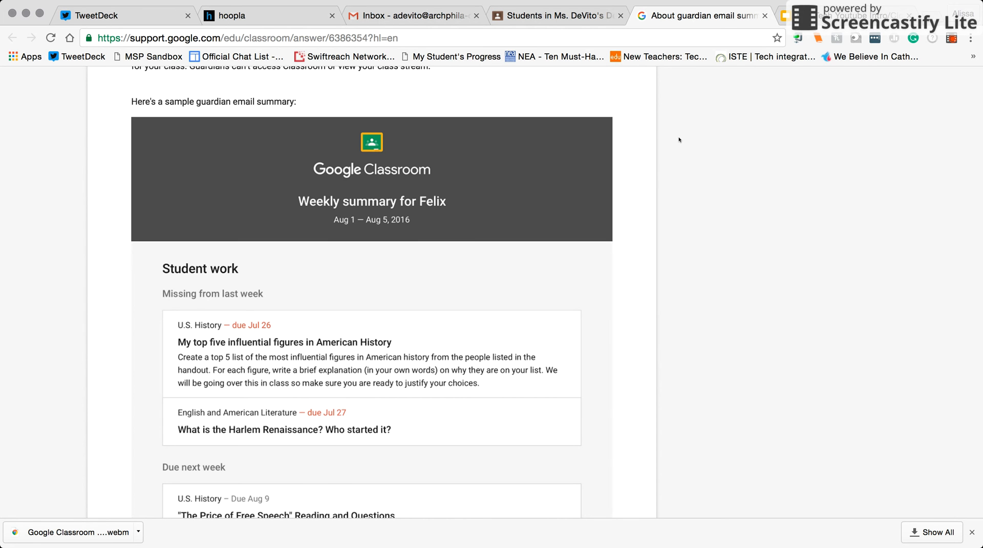
{"action": "scroll", "scroll_direction": "down", "scroll_amount": 3}
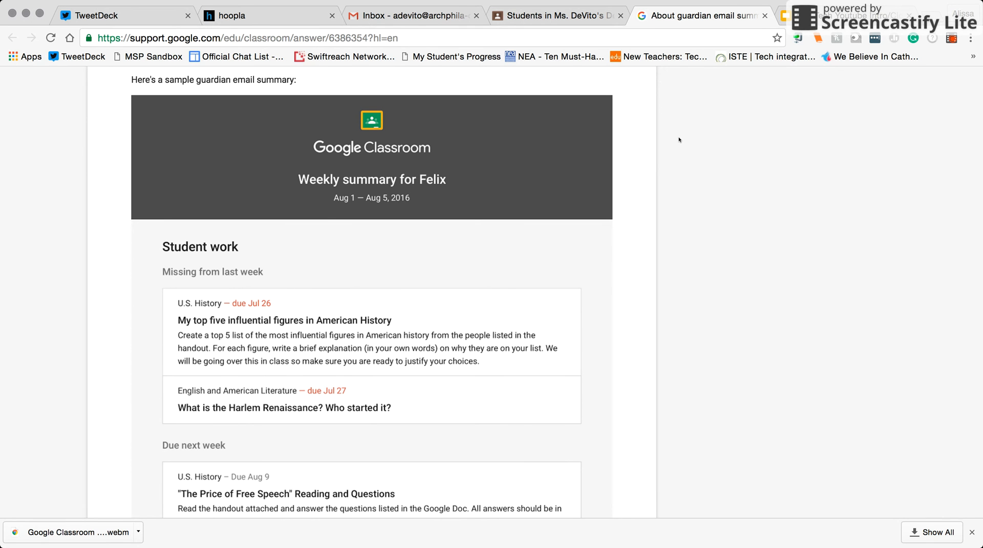
{"action": "scroll", "scroll_direction": "down", "scroll_amount": 3}
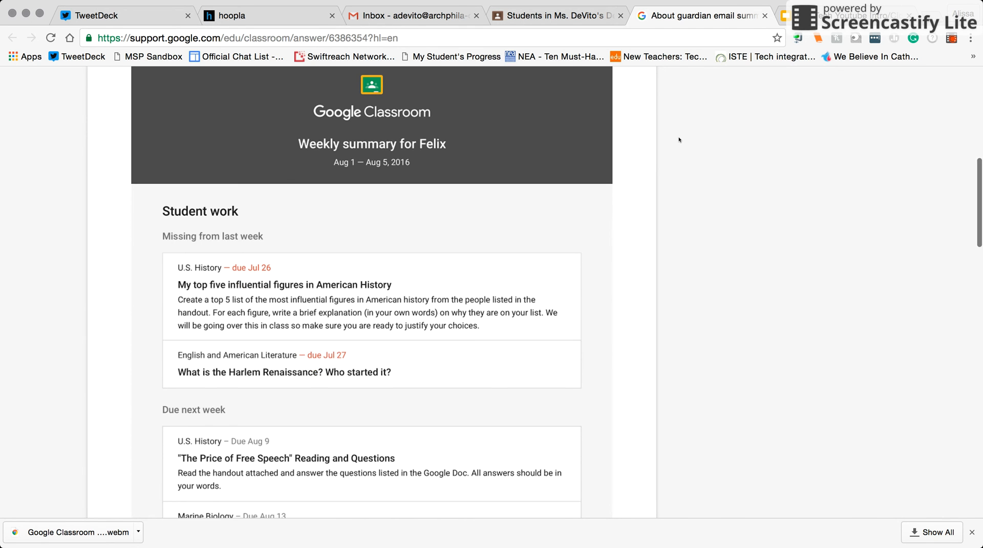
{"action": "scroll", "scroll_direction": "down", "scroll_amount": 3}
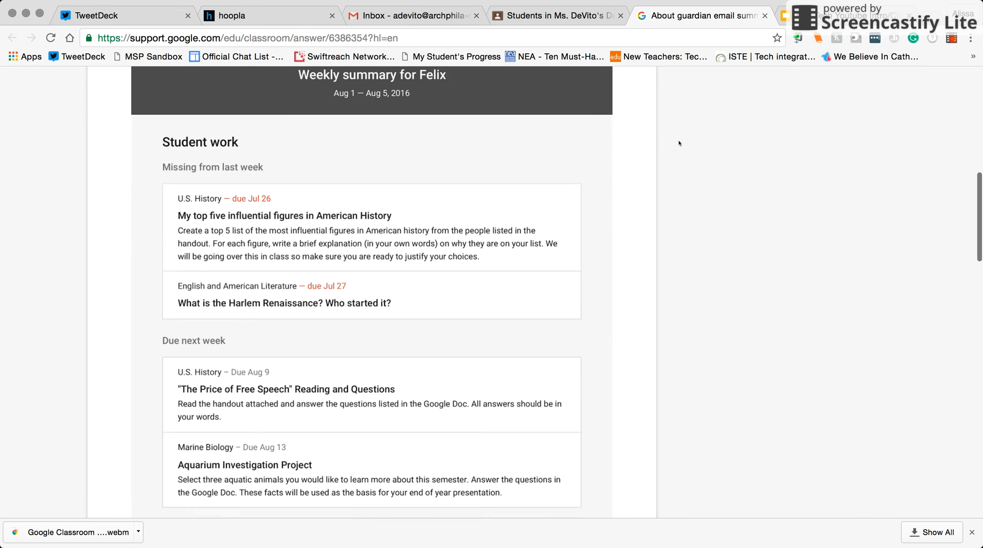
{"action": "scroll", "scroll_direction": "down", "scroll_amount": 3}
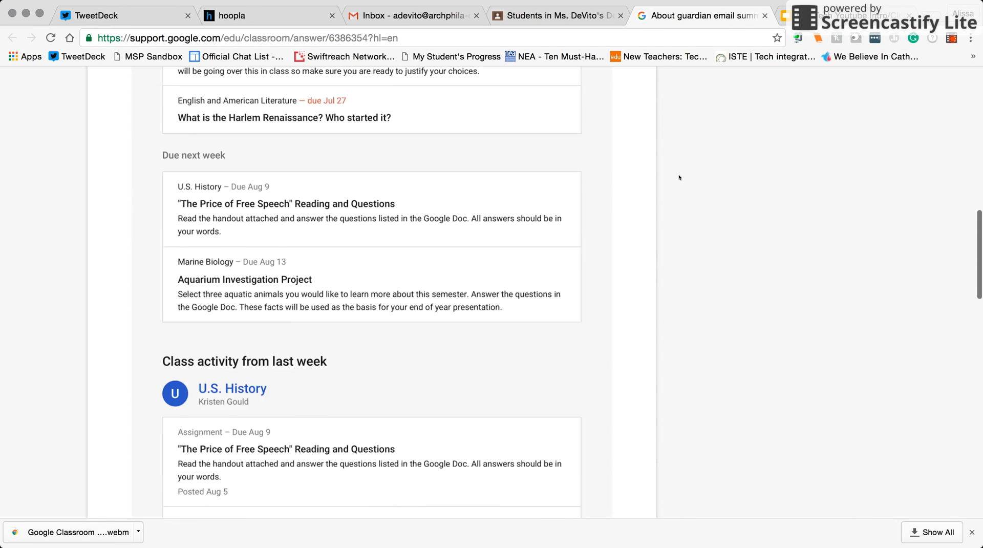
{"action": "scroll", "scroll_direction": "down", "scroll_amount": 3}
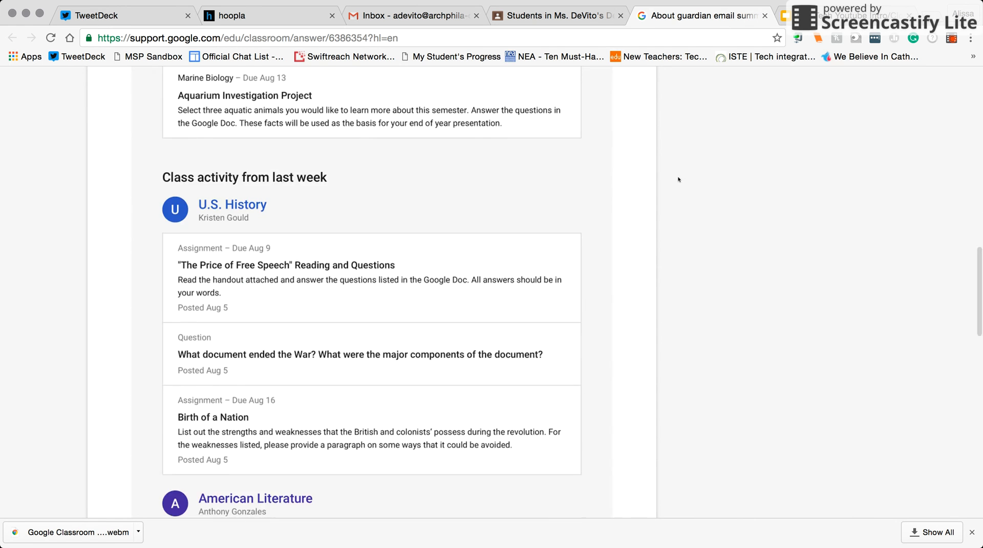
{"action": "scroll", "scroll_direction": "down", "scroll_amount": 3}
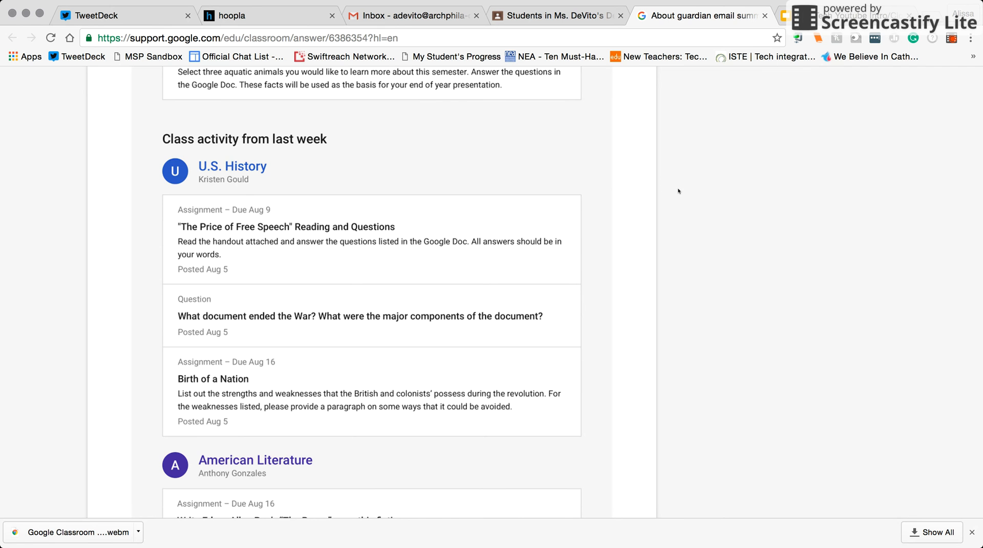
{"action": "scroll", "scroll_direction": "down", "scroll_amount": 3}
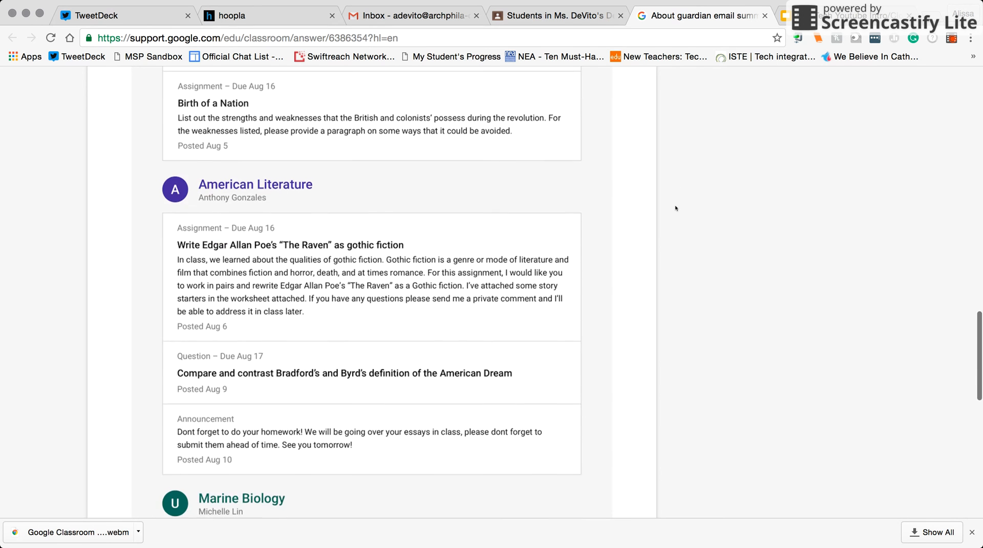
{"action": "scroll", "scroll_direction": "down", "scroll_amount": 3}
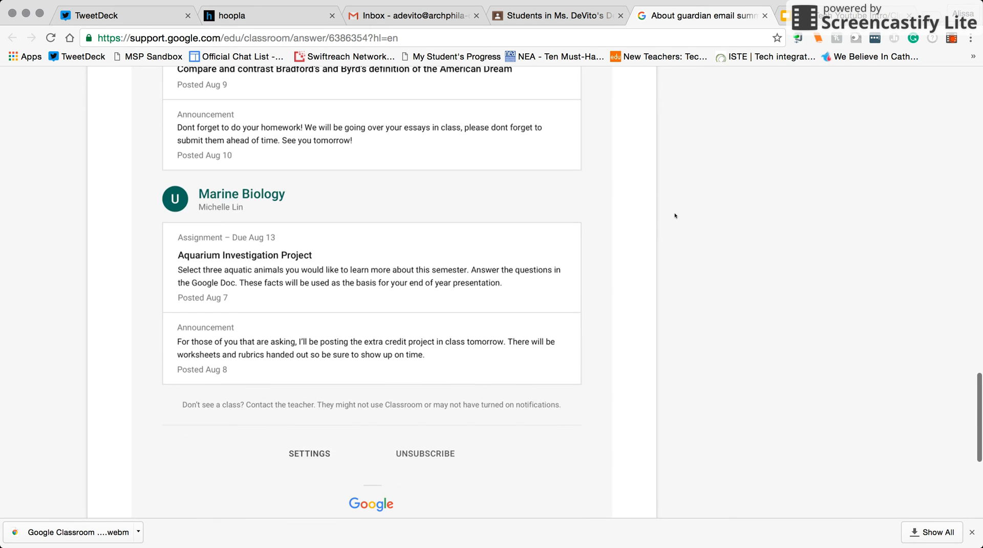
{"action": "scroll", "scroll_direction": "up", "scroll_amount": 3}
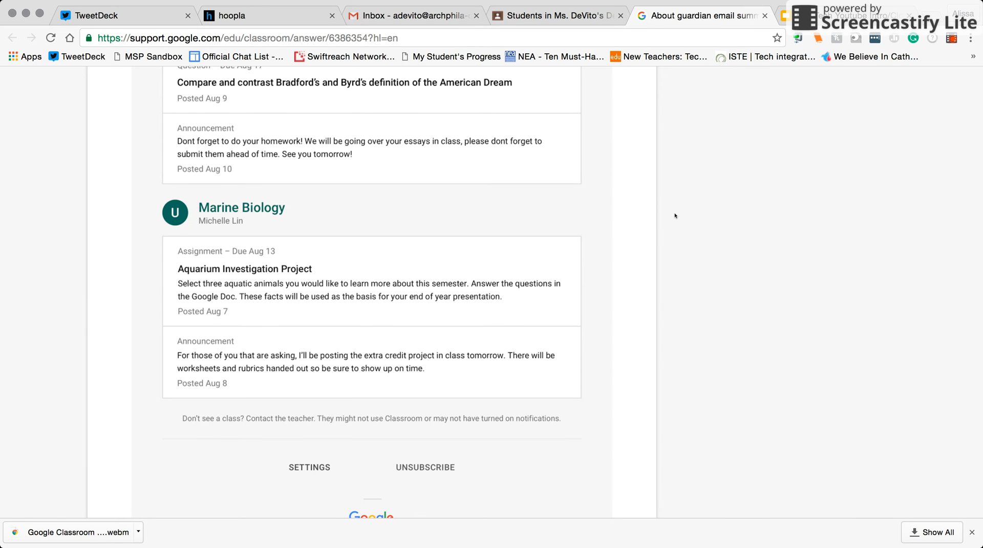
{"action": "scroll", "scroll_direction": "up", "scroll_amount": 3}
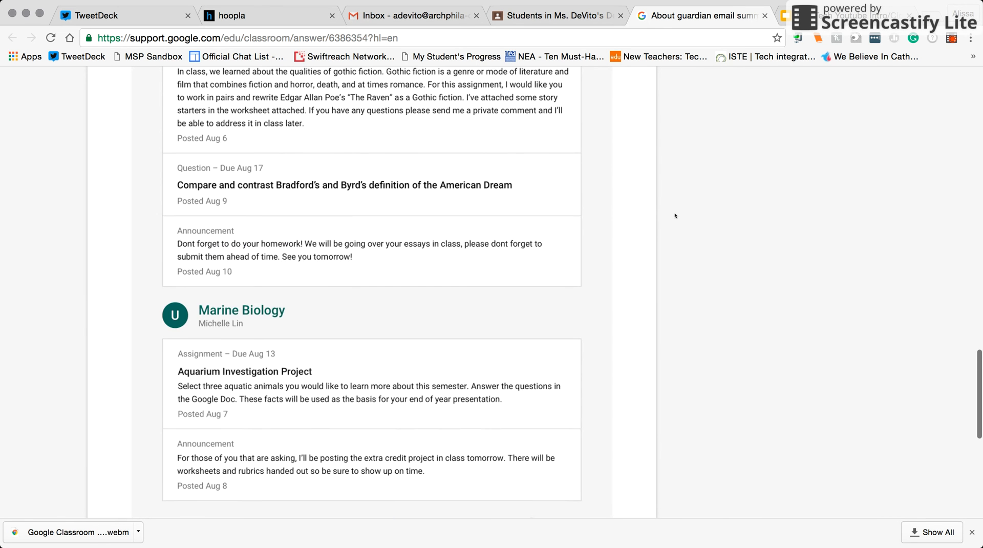
{"action": "scroll", "scroll_direction": "up", "scroll_amount": 3}
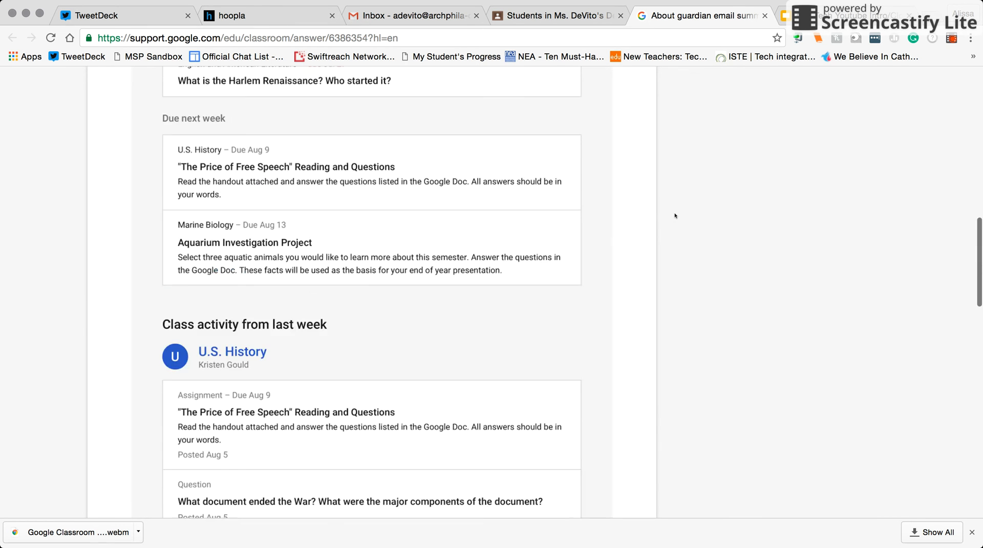
{"action": "scroll", "scroll_direction": "up", "scroll_amount": 3}
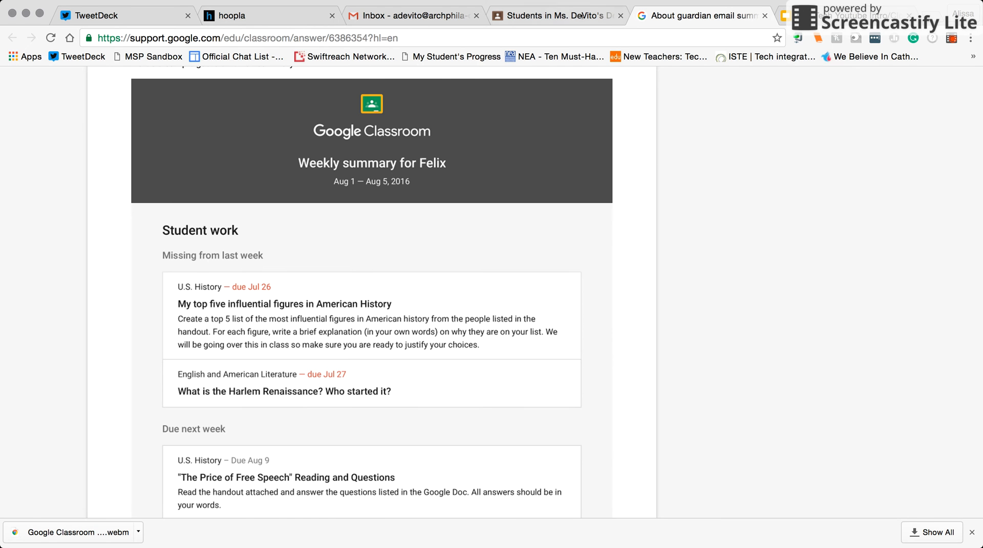
Return to the demo ELA class and show its stream with the Reflection Paper assignment.
{"action": "left_click", "coordinate": [557, 15]}
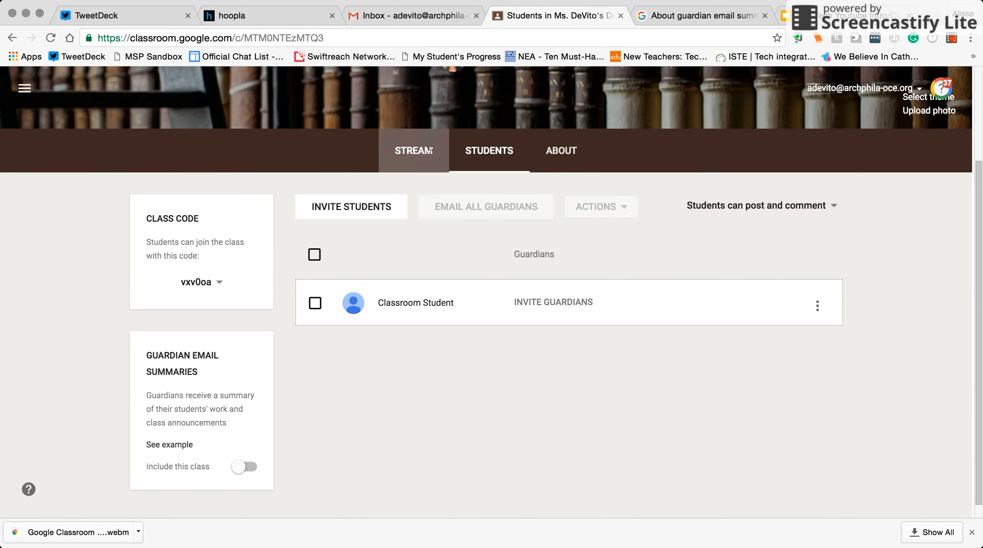
{"action": "left_click", "coordinate": [412, 149]}
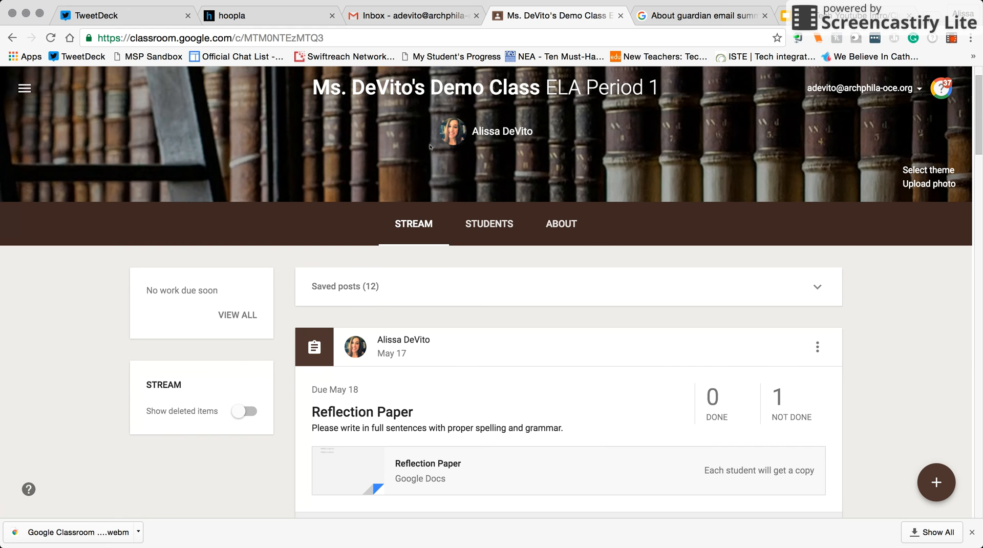
{"action": "mouse_move", "coordinate": [488, 225]}
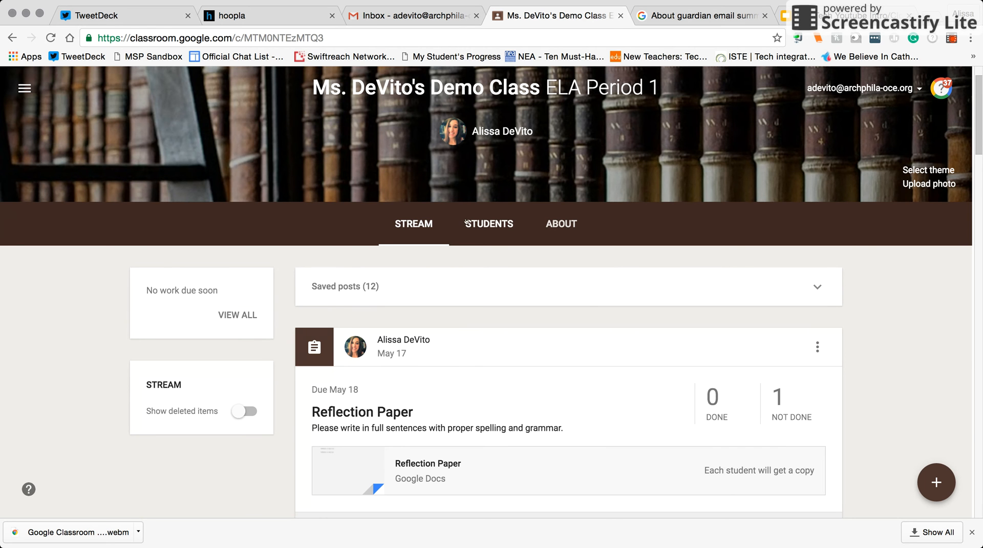
Show the demo class's student roster with its one student.
{"action": "left_click", "coordinate": [488, 224]}
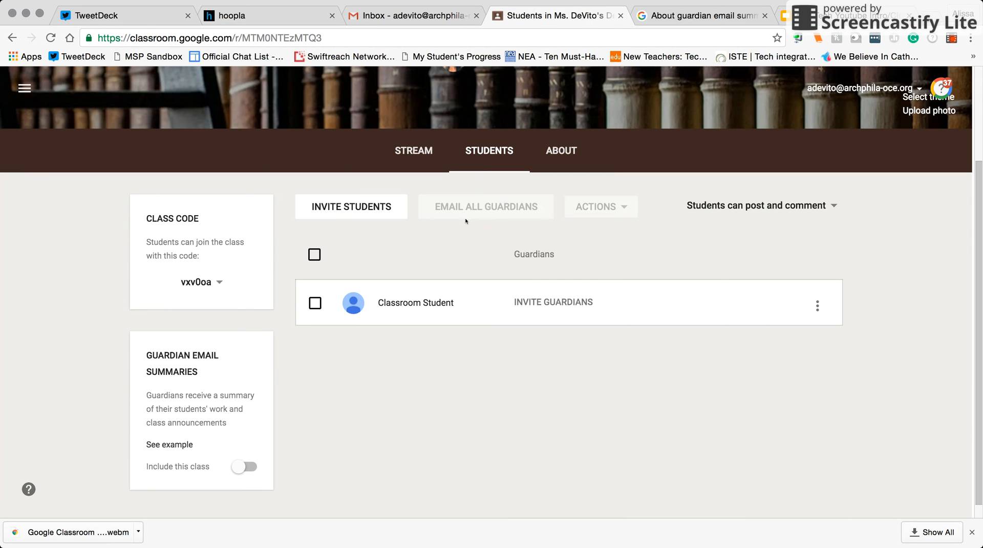
{"action": "mouse_move", "coordinate": [403, 262]}
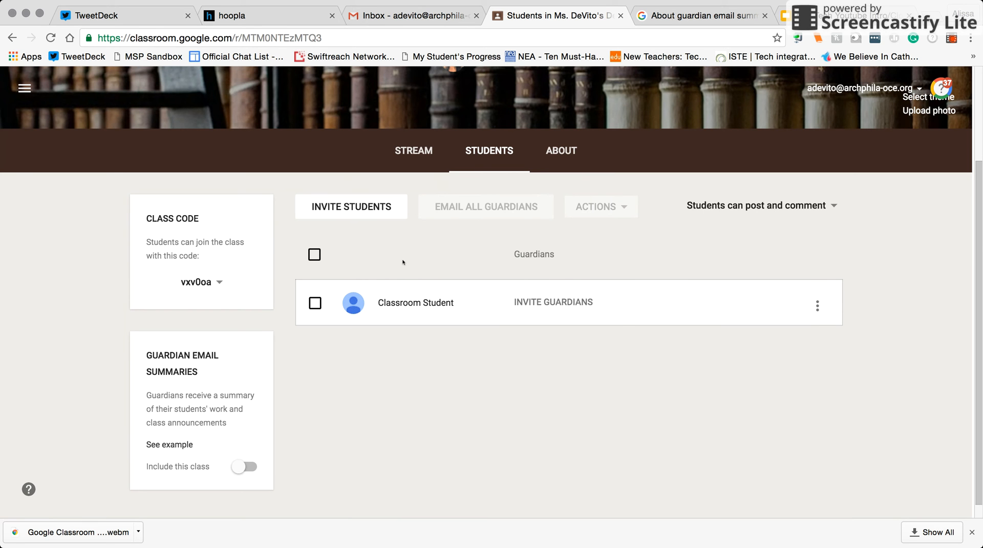
{"action": "mouse_move", "coordinate": [128, 478]}
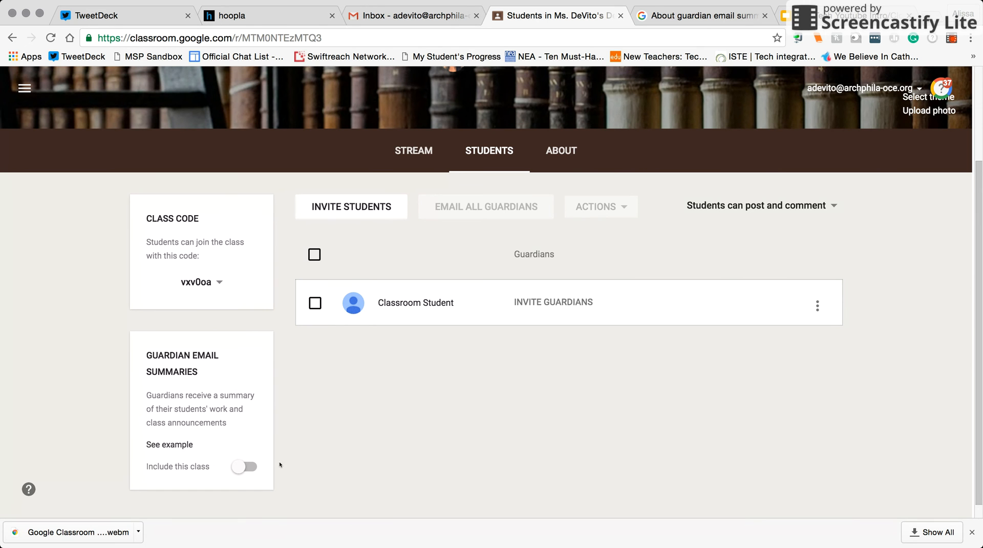
{"action": "mouse_move", "coordinate": [146, 326]}
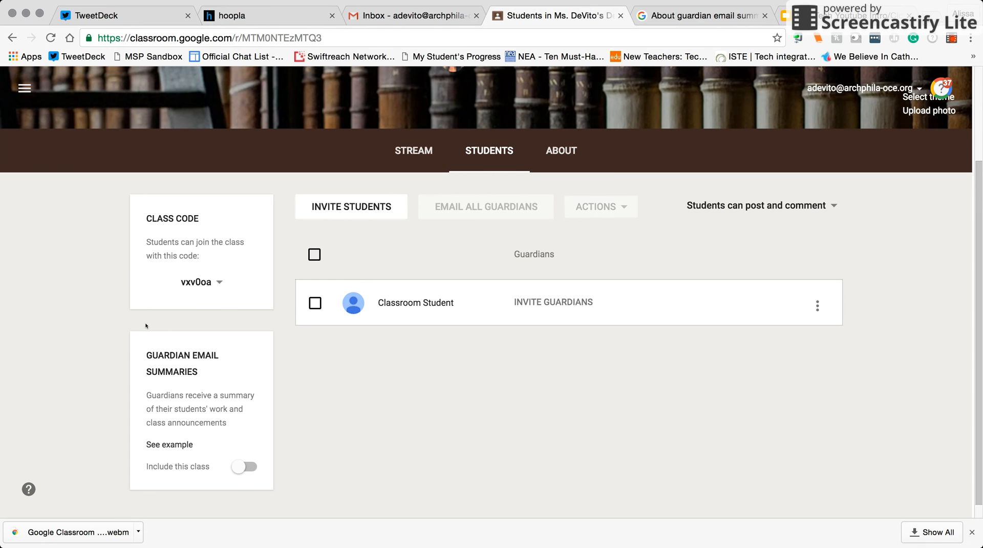
{"action": "mouse_move", "coordinate": [186, 475]}
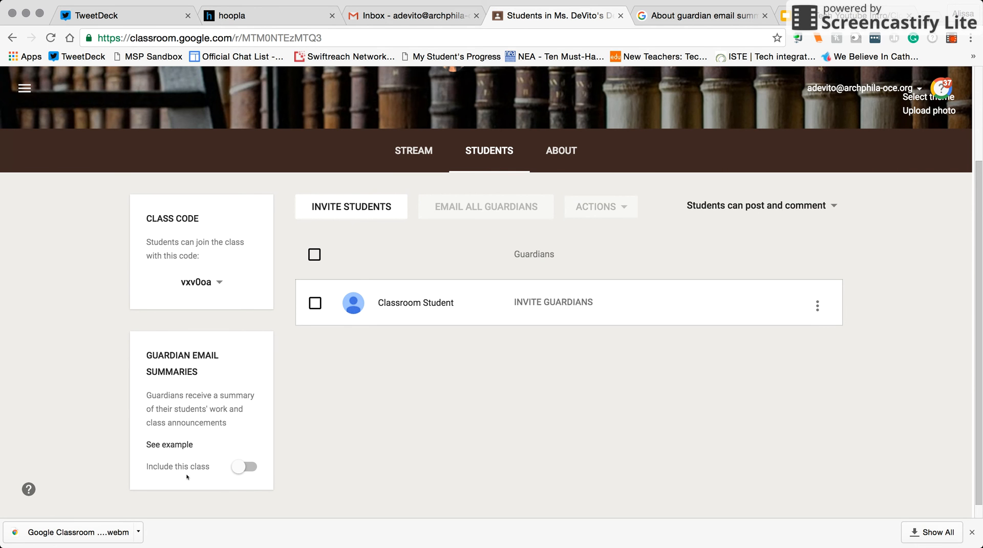
{"action": "mouse_move", "coordinate": [270, 474]}
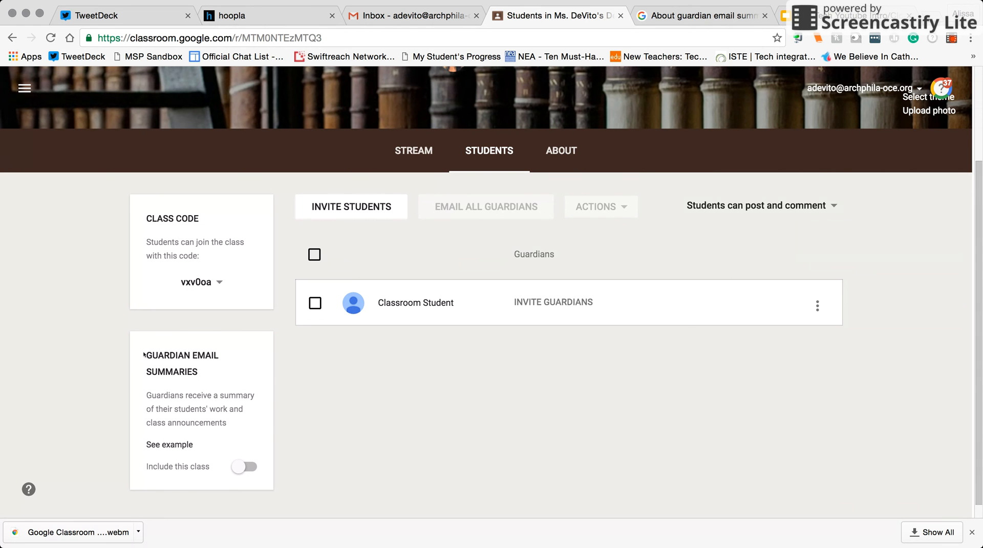
{"action": "mouse_move", "coordinate": [132, 359]}
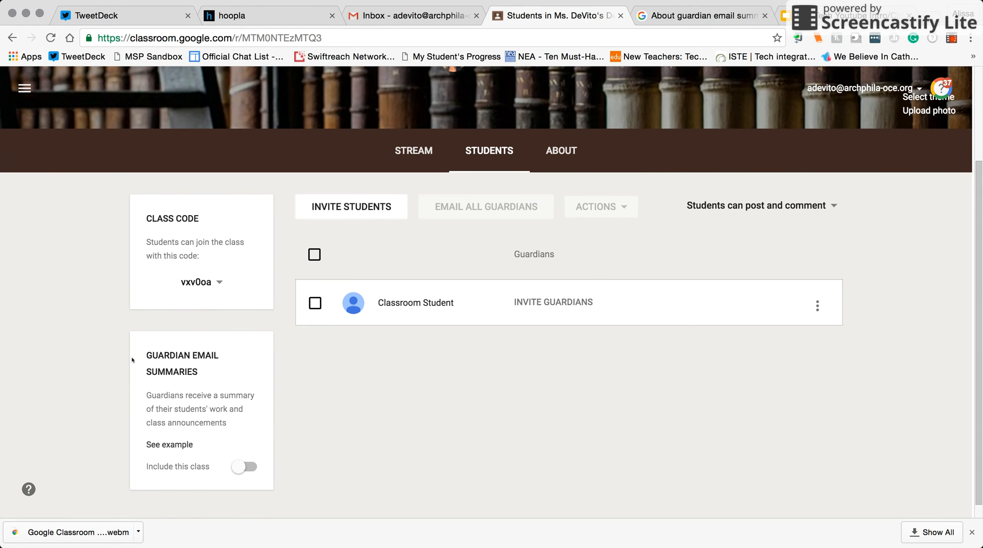
{"action": "mouse_move", "coordinate": [227, 476]}
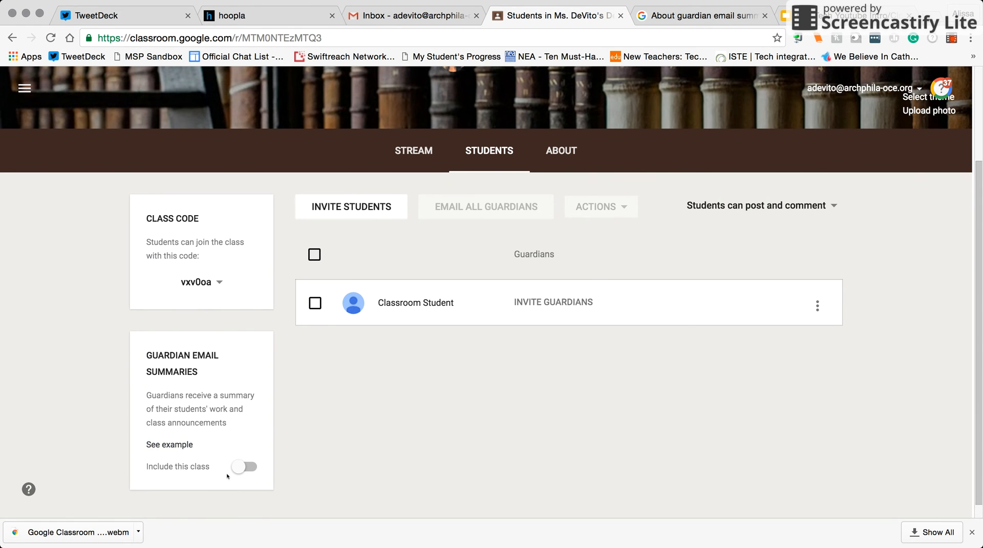
{"action": "mouse_move", "coordinate": [249, 468]}
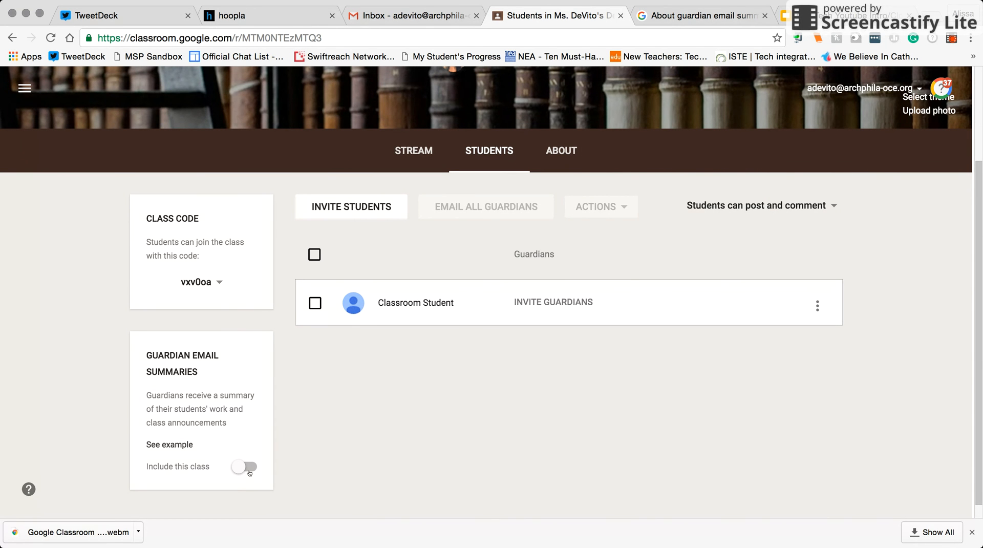
Switch on 'Include this class' for guardian summaries and confirm with Add Class.
{"action": "left_click", "coordinate": [243, 466]}
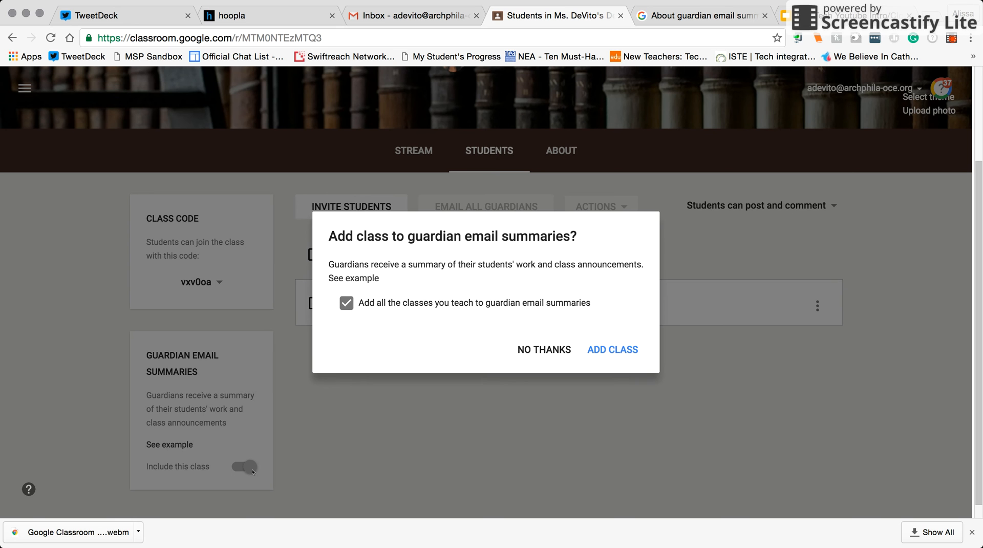
{"action": "mouse_move", "coordinate": [618, 352]}
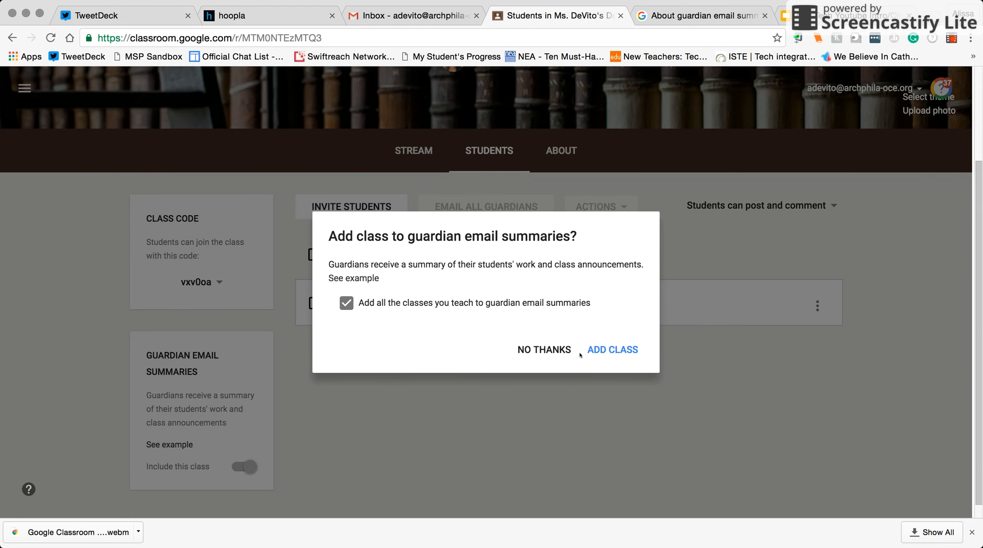
{"action": "left_click", "coordinate": [612, 349]}
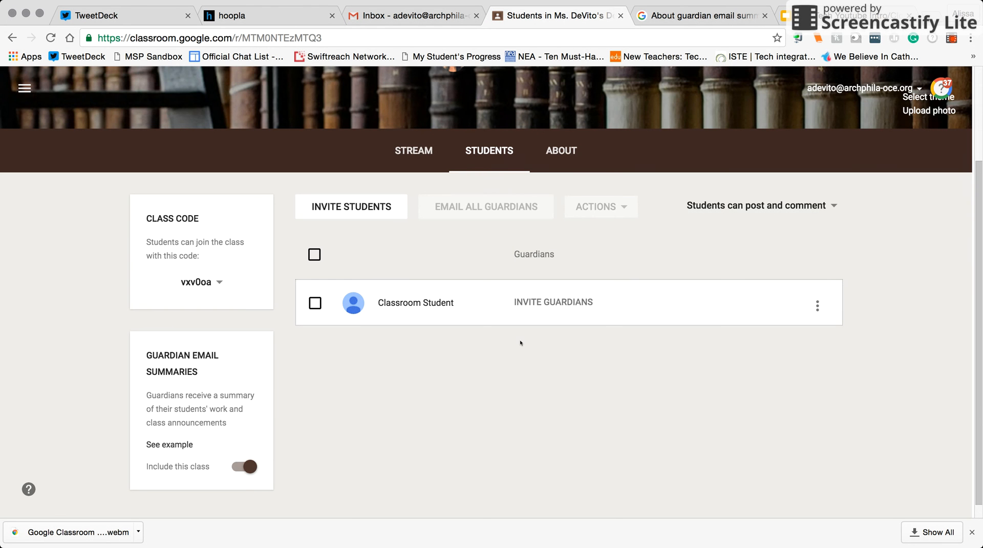
{"action": "mouse_move", "coordinate": [339, 362]}
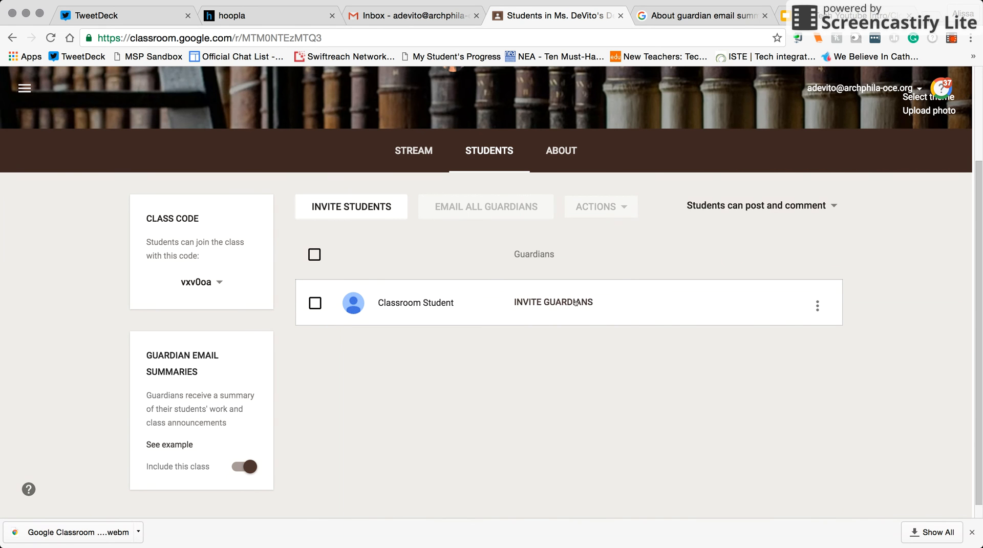
{"action": "mouse_move", "coordinate": [844, 273]}
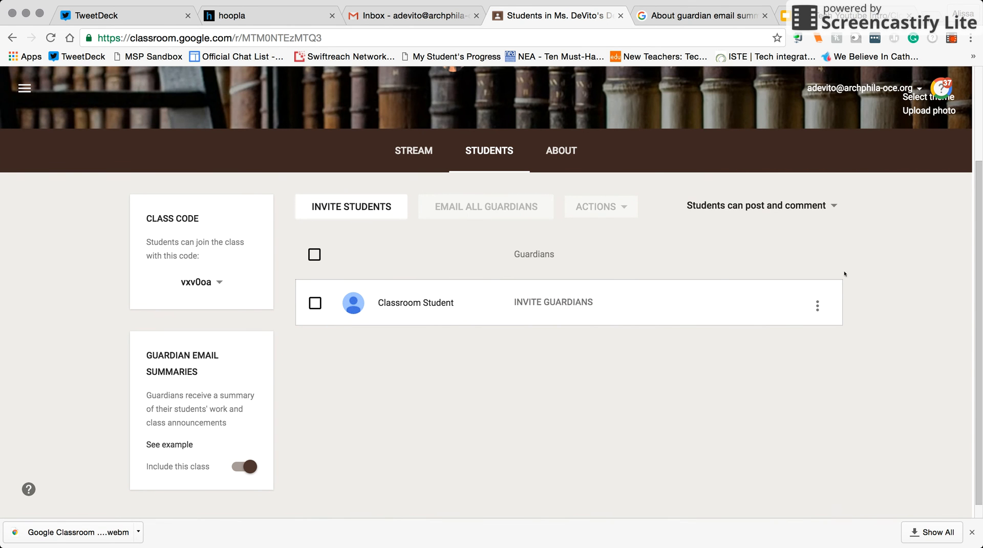
{"action": "mouse_move", "coordinate": [280, 264]}
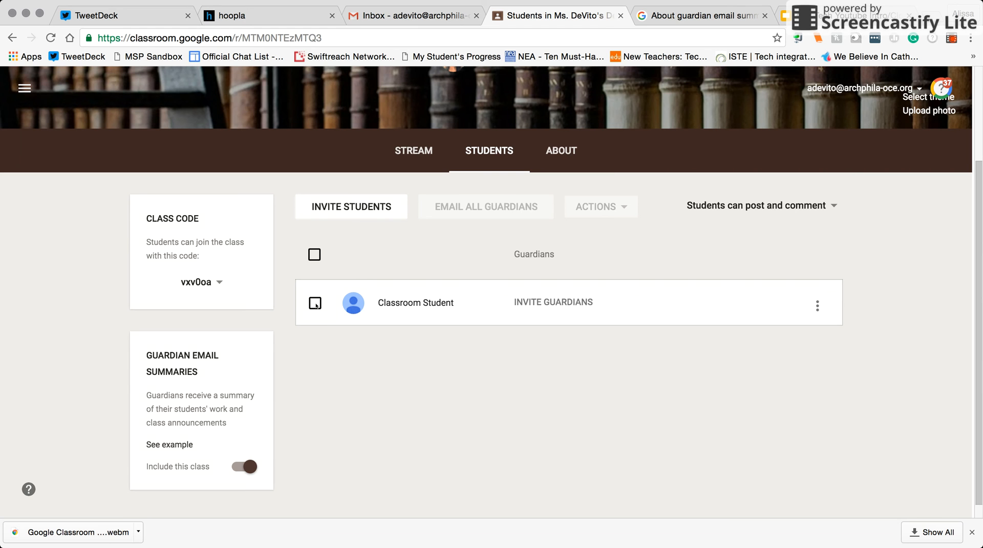
{"action": "mouse_move", "coordinate": [542, 255]}
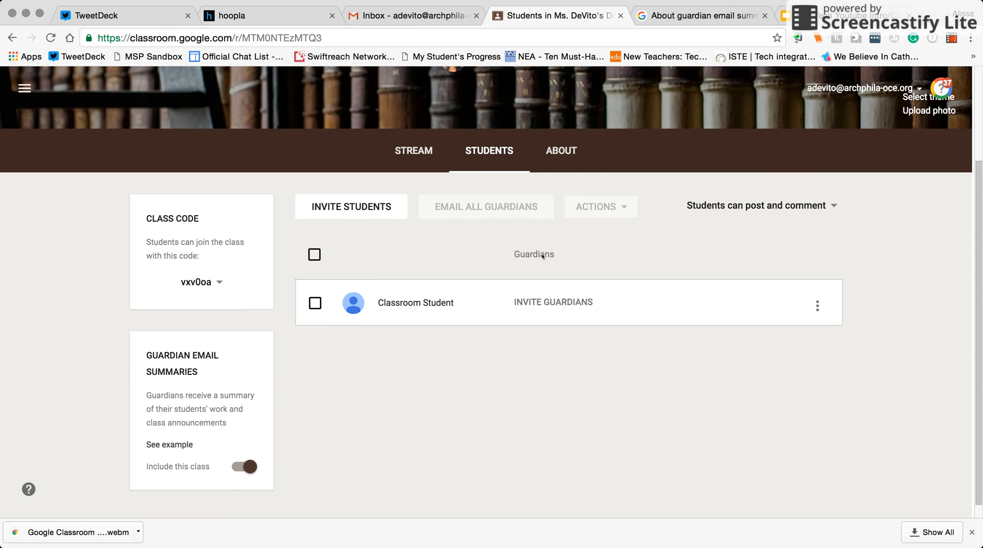
Start inviting guardians for Classroom Student, revealing the empty email field.
{"action": "left_click", "coordinate": [552, 301]}
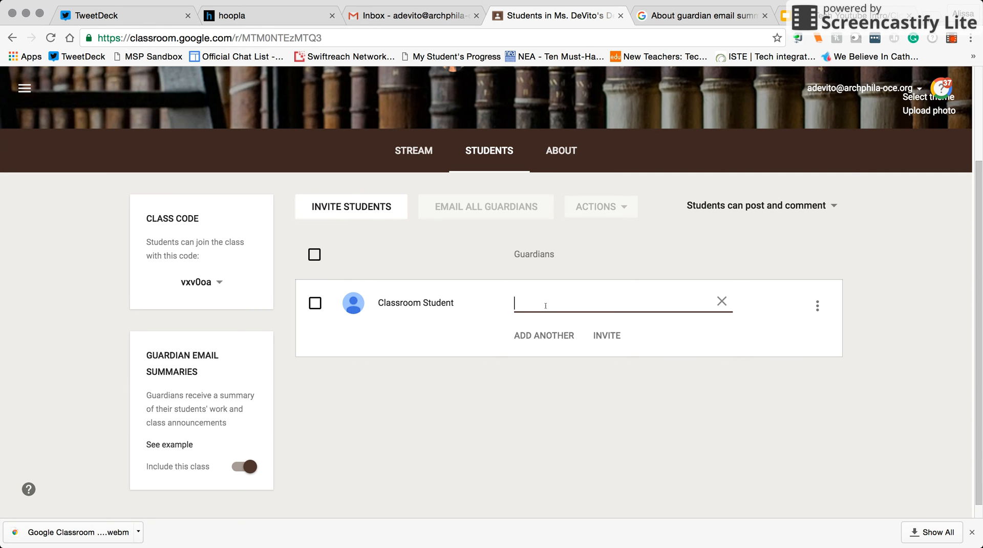
{"action": "mouse_move", "coordinate": [419, 335]}
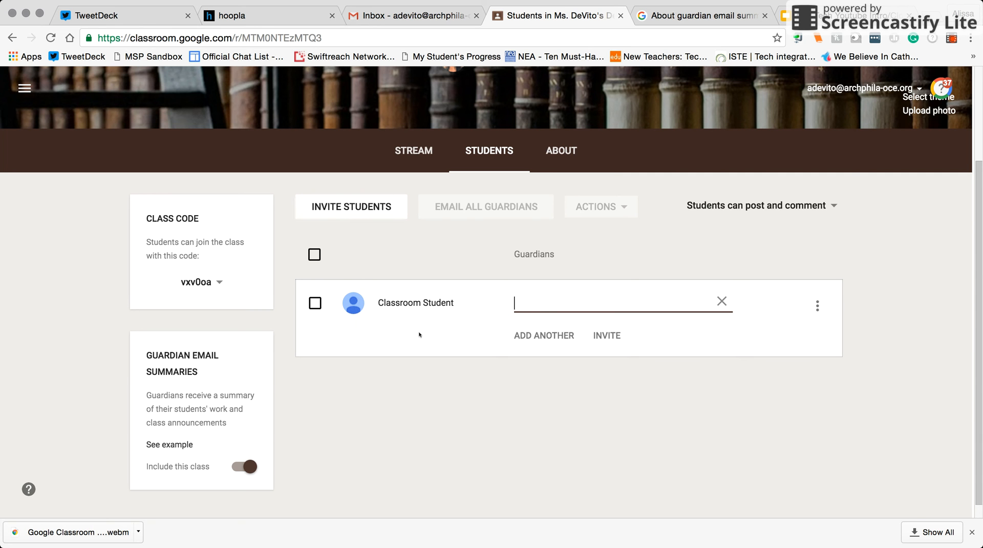
{"action": "mouse_move", "coordinate": [146, 351]}
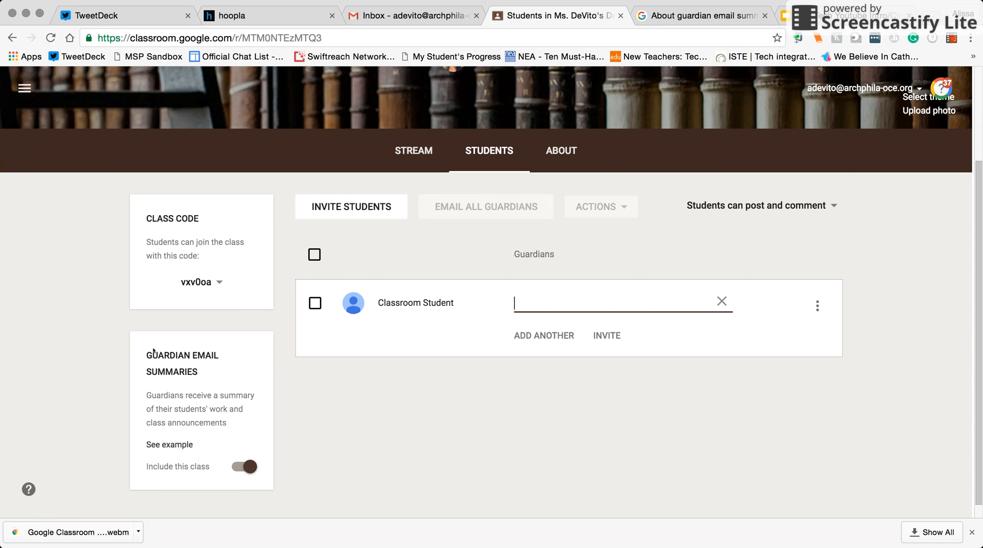
{"action": "mouse_move", "coordinate": [405, 460]}
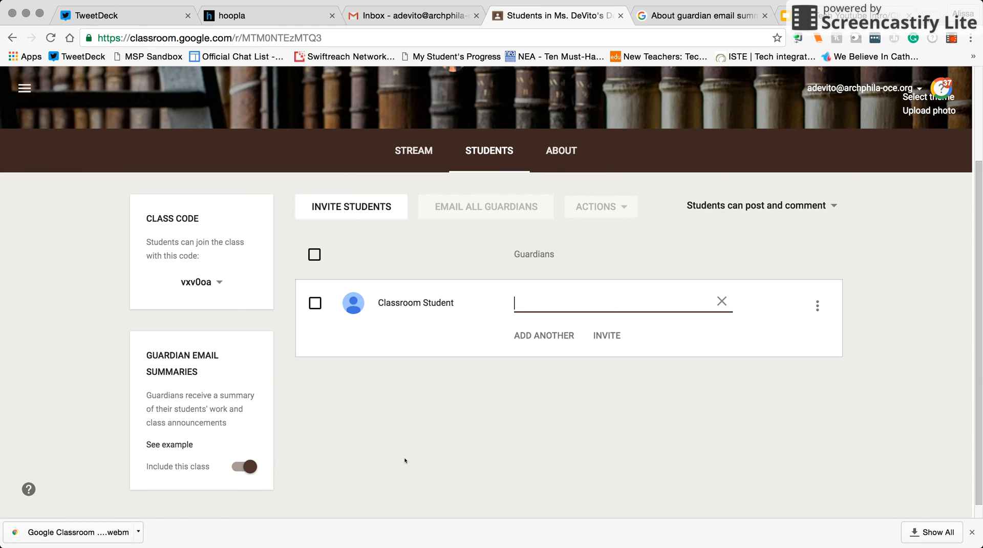
{"action": "mouse_move", "coordinate": [562, 375]}
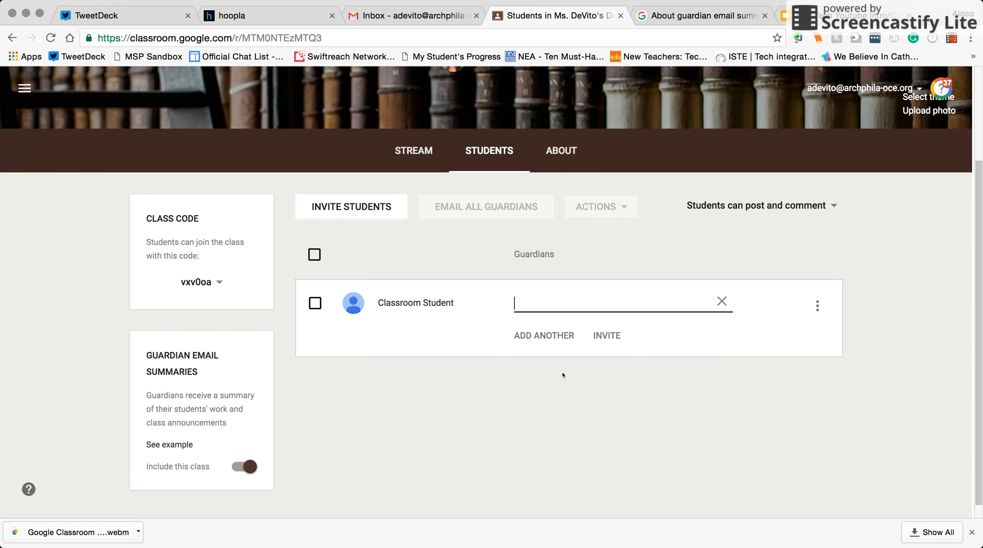
{"action": "mouse_move", "coordinate": [544, 334]}
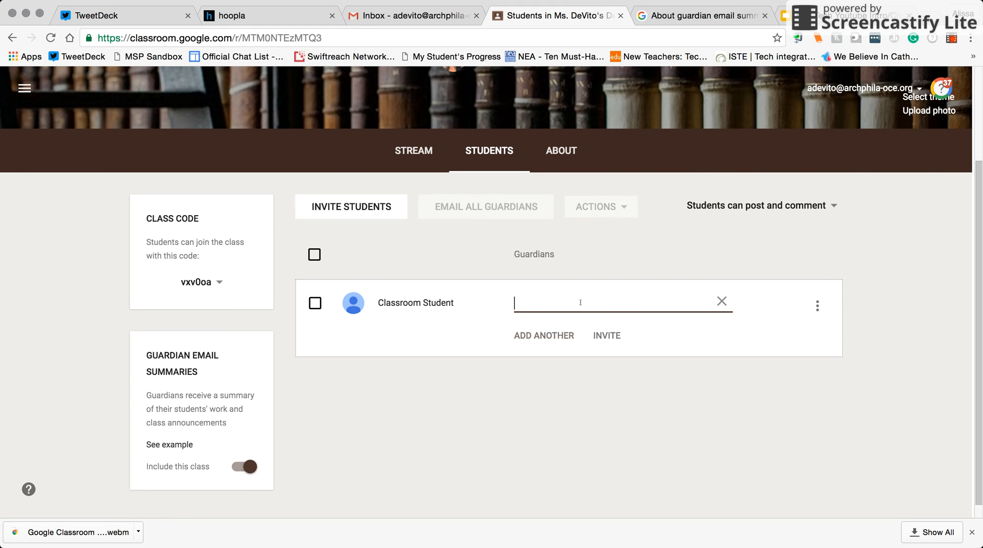
{"action": "mouse_move", "coordinate": [606, 343]}
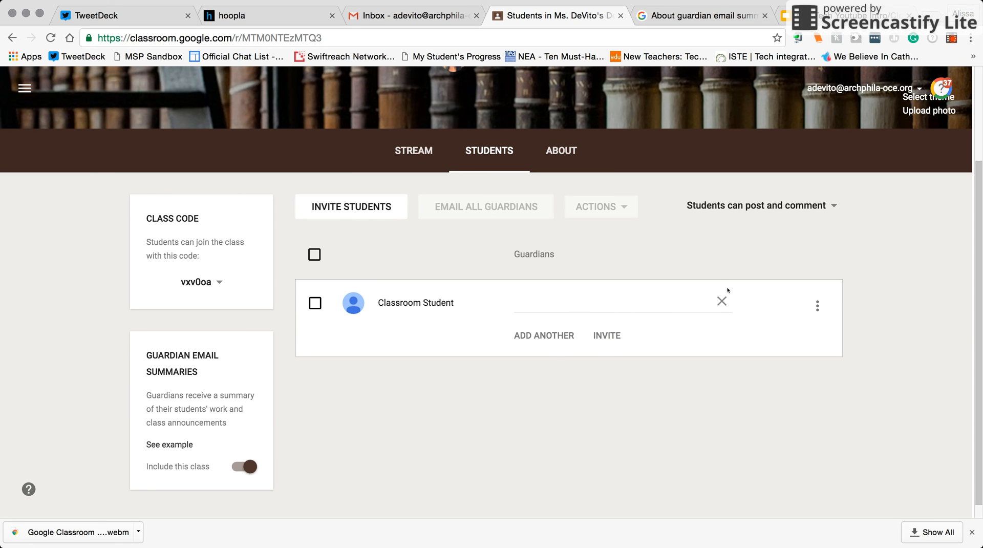
Dismiss Classroom Student's guardian email field without adding an address.
{"action": "left_click", "coordinate": [720, 300]}
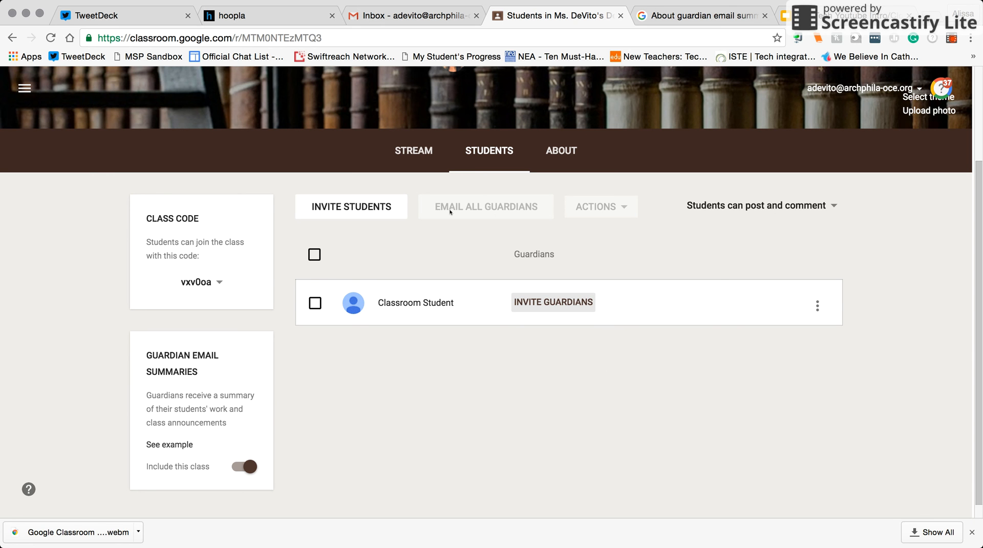
{"action": "mouse_move", "coordinate": [501, 215]}
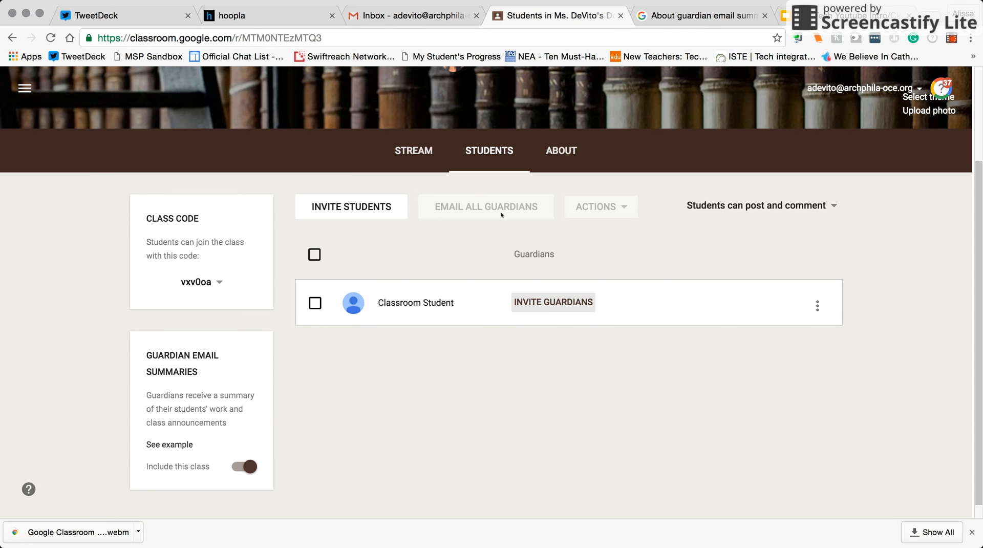
{"action": "mouse_move", "coordinate": [400, 215]}
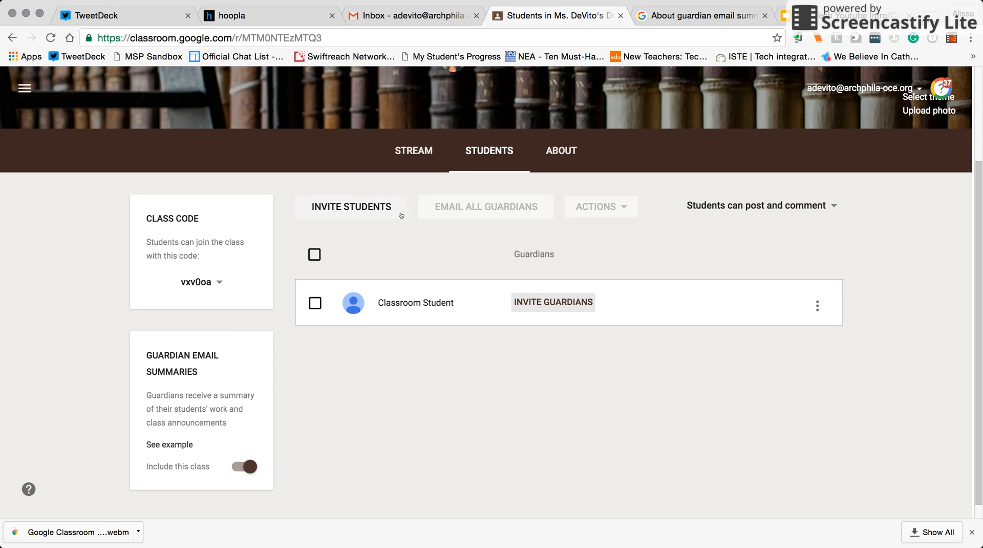
{"action": "mouse_move", "coordinate": [443, 217]}
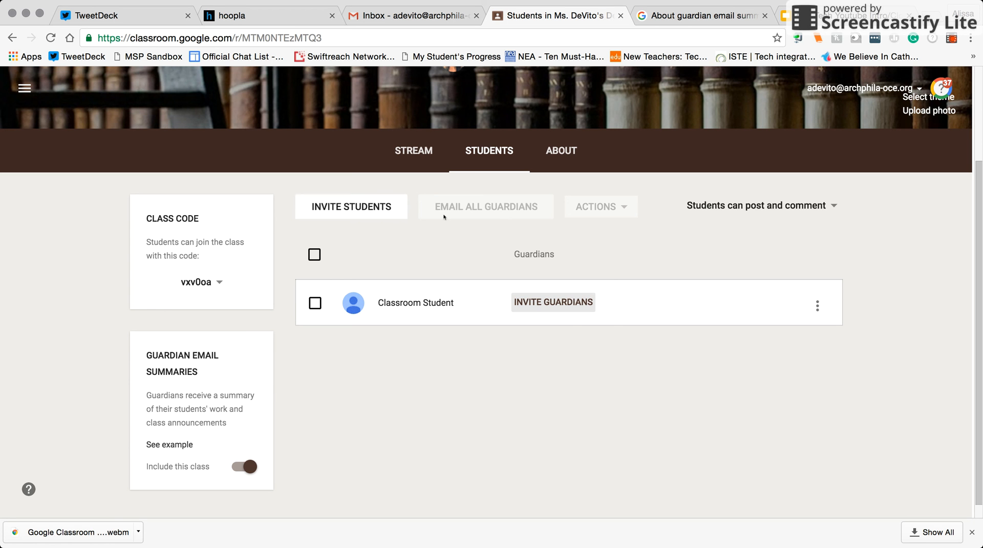
{"action": "mouse_move", "coordinate": [476, 220]}
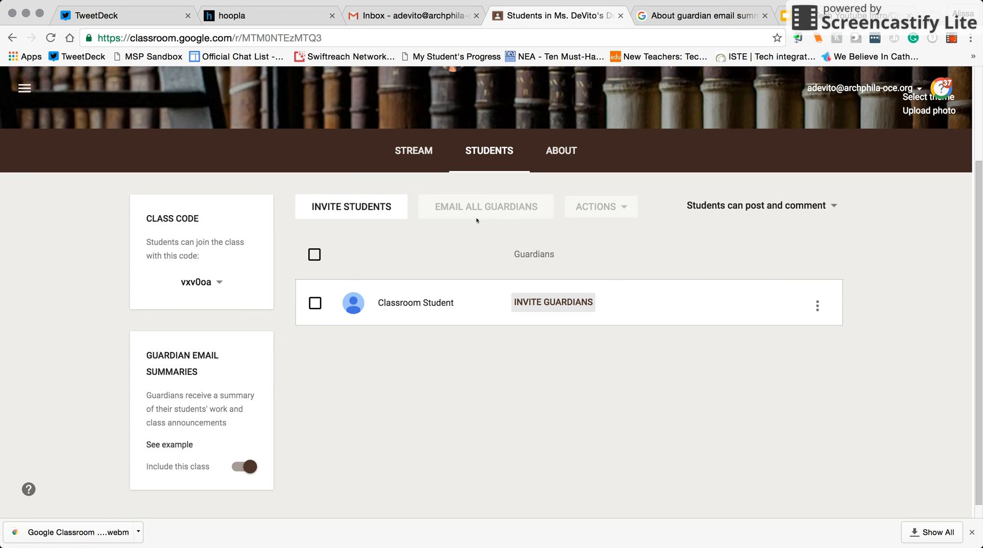
{"action": "mouse_move", "coordinate": [430, 192]}
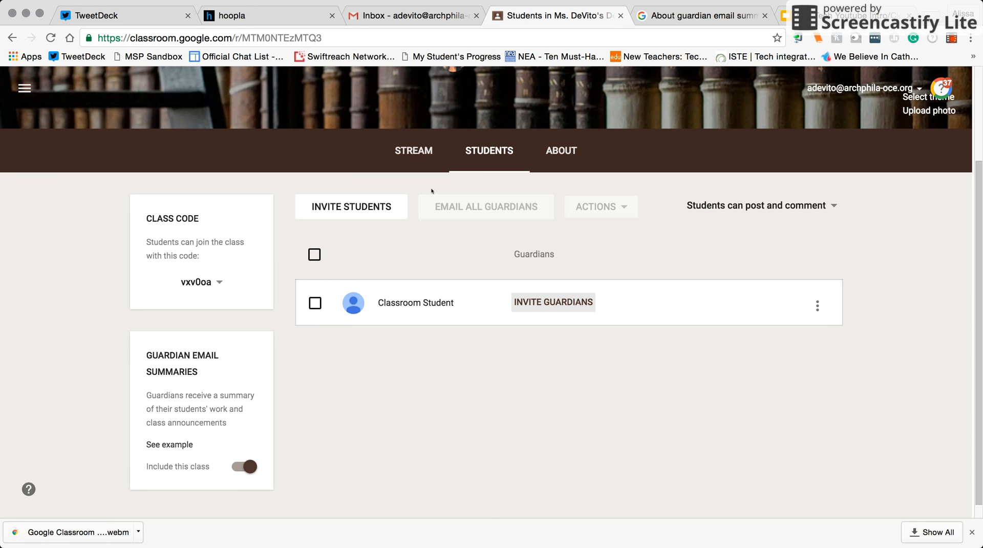
{"action": "mouse_move", "coordinate": [452, 233]}
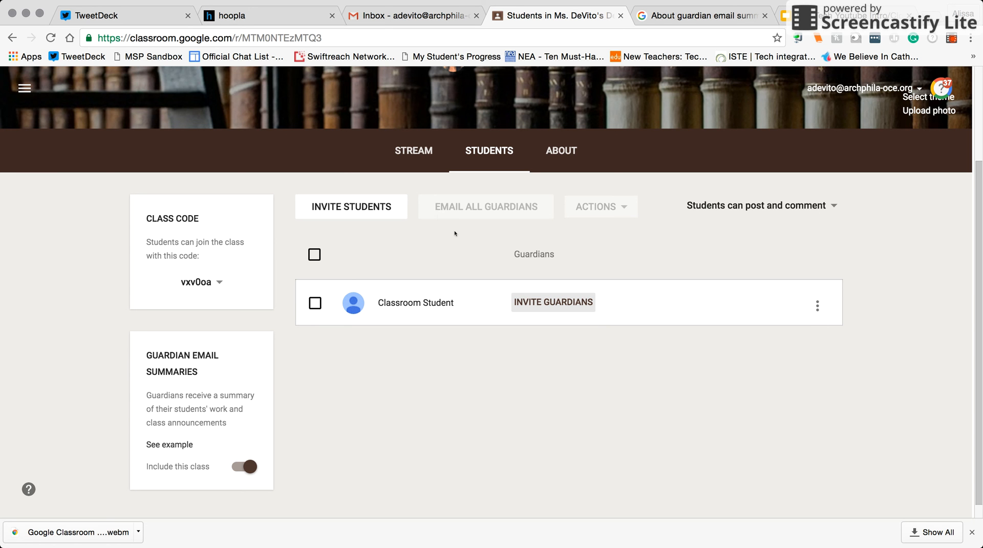
{"action": "mouse_move", "coordinate": [479, 219]}
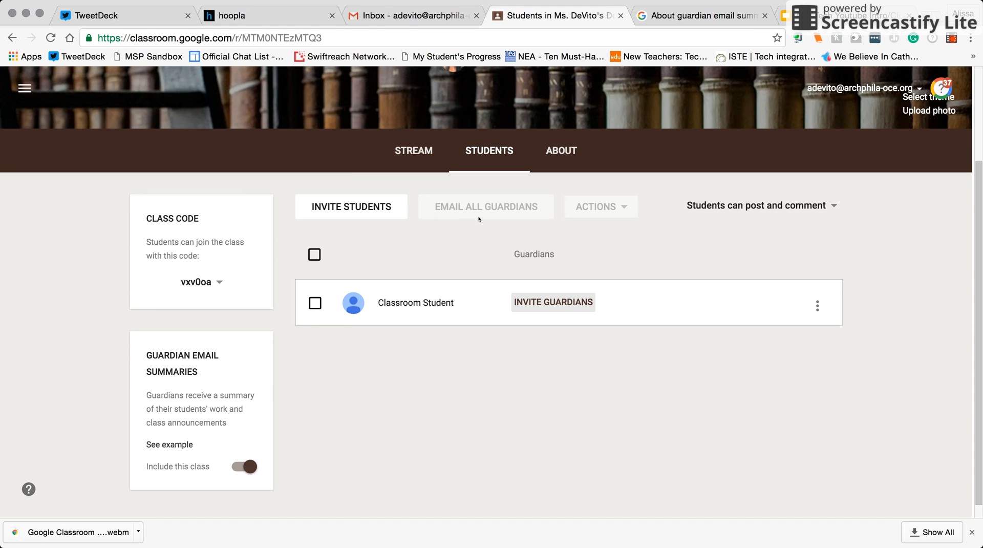
{"action": "mouse_move", "coordinate": [443, 220]}
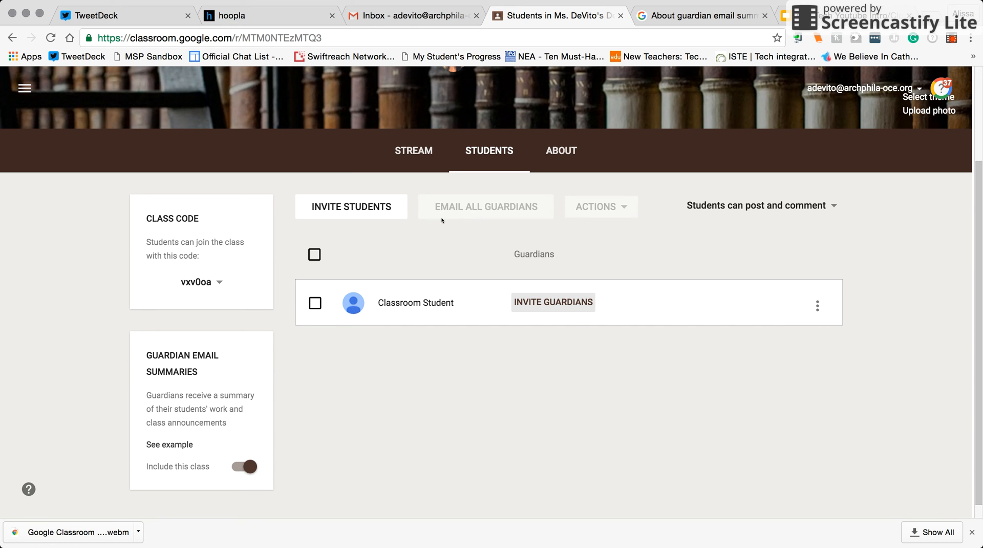
{"action": "mouse_move", "coordinate": [381, 259]}
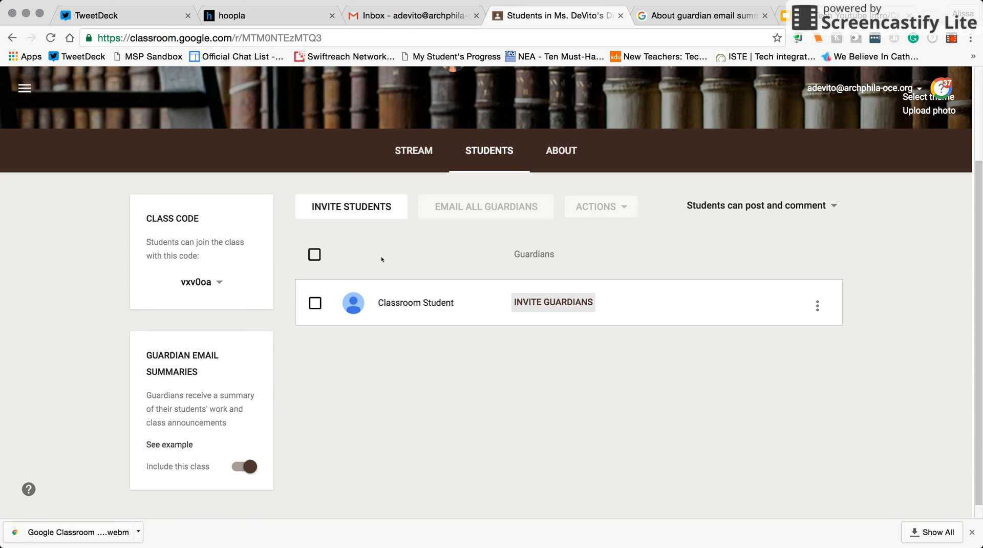
{"action": "mouse_move", "coordinate": [373, 317]}
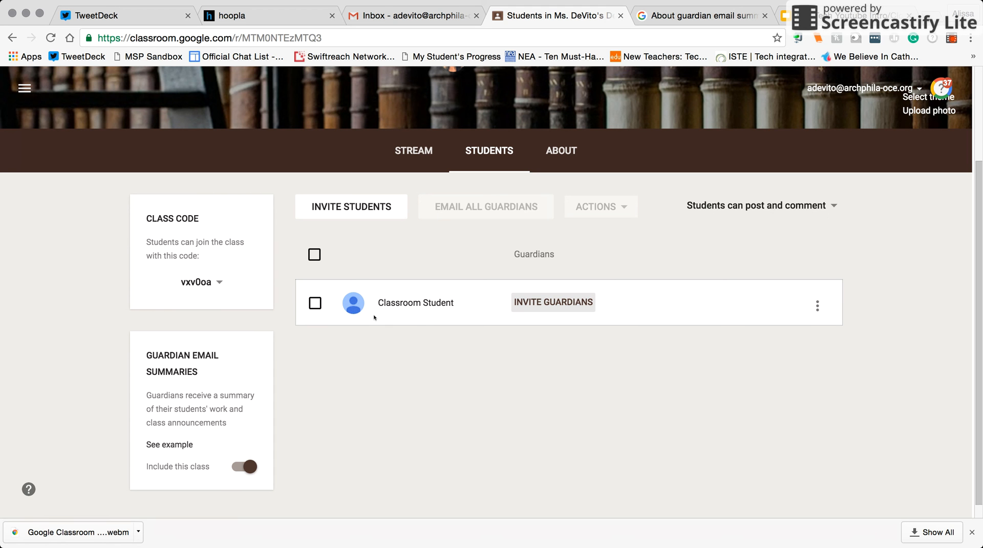
{"action": "mouse_move", "coordinate": [426, 322]}
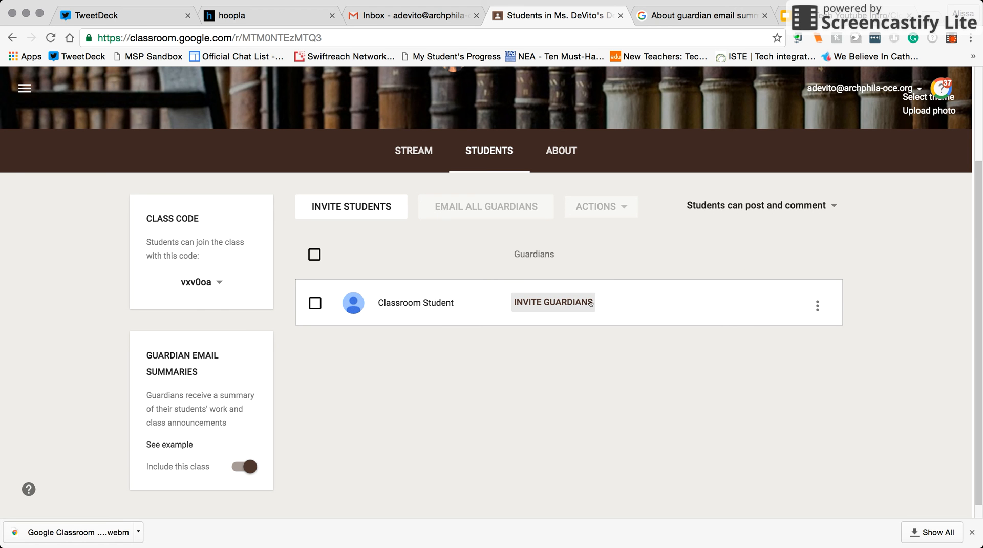
{"action": "mouse_move", "coordinate": [819, 312]}
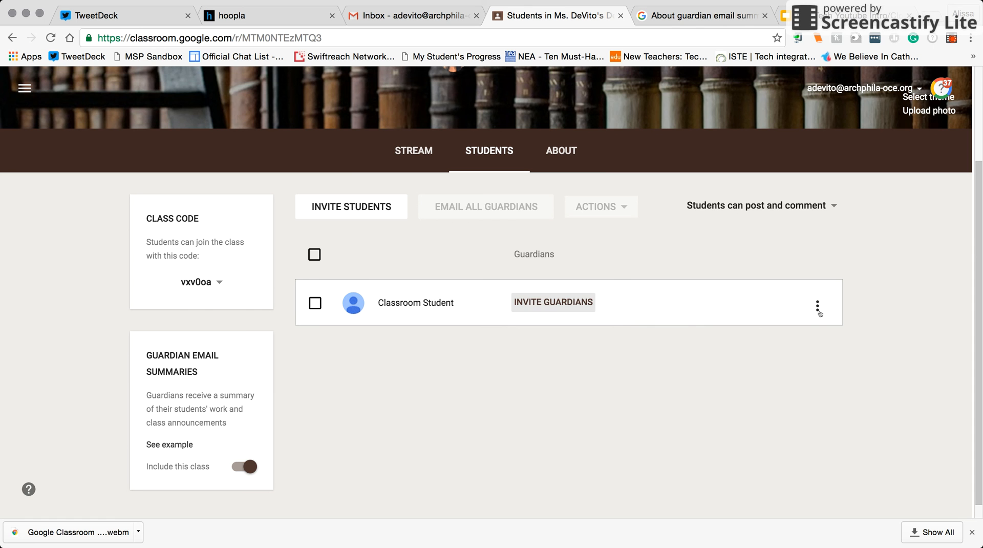
{"action": "left_click", "coordinate": [817, 306]}
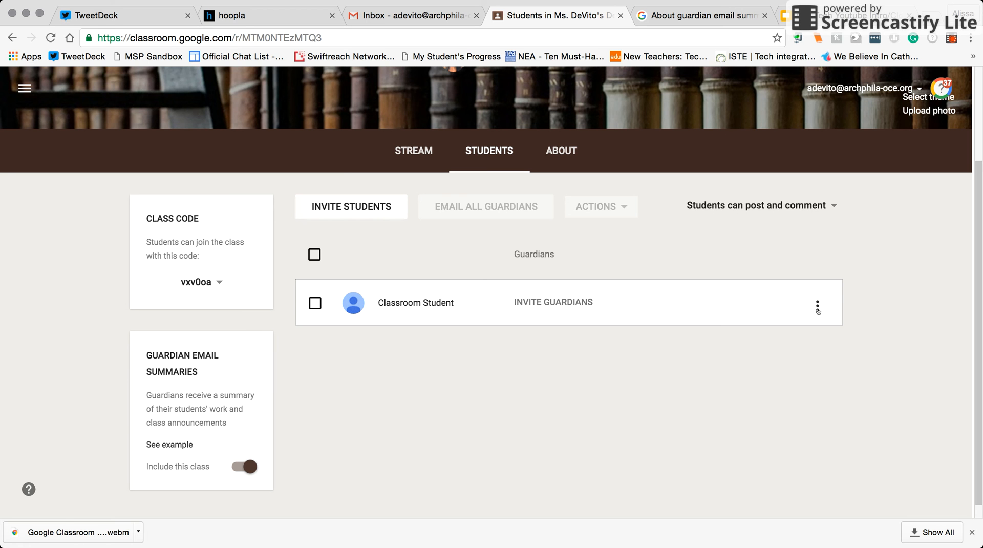
{"action": "mouse_move", "coordinate": [273, 491]}
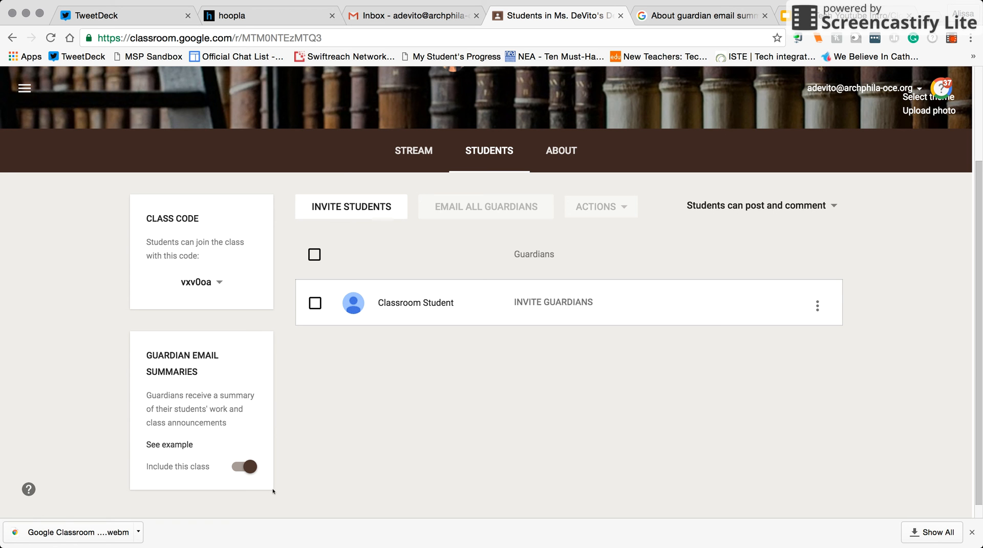
{"action": "mouse_move", "coordinate": [233, 492]}
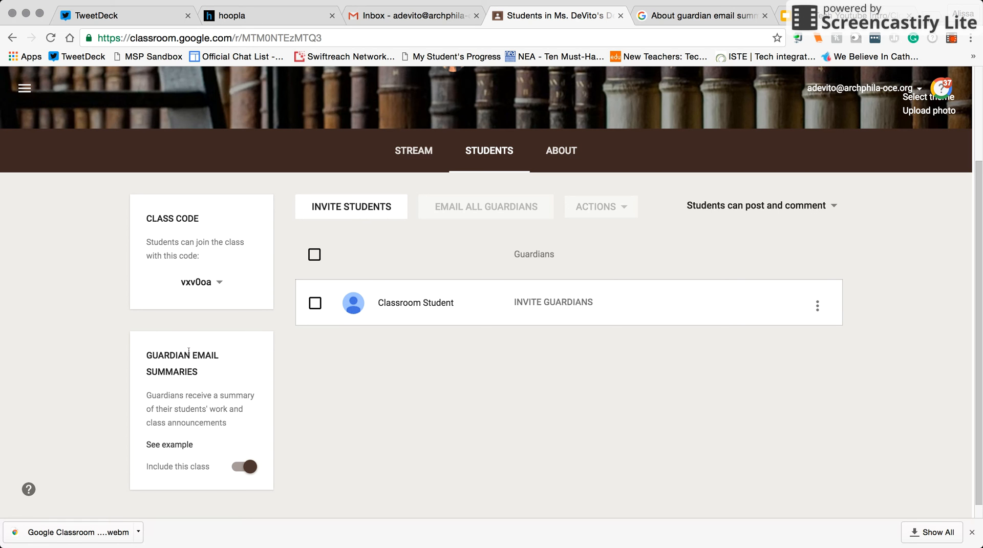
{"action": "mouse_move", "coordinate": [136, 361]}
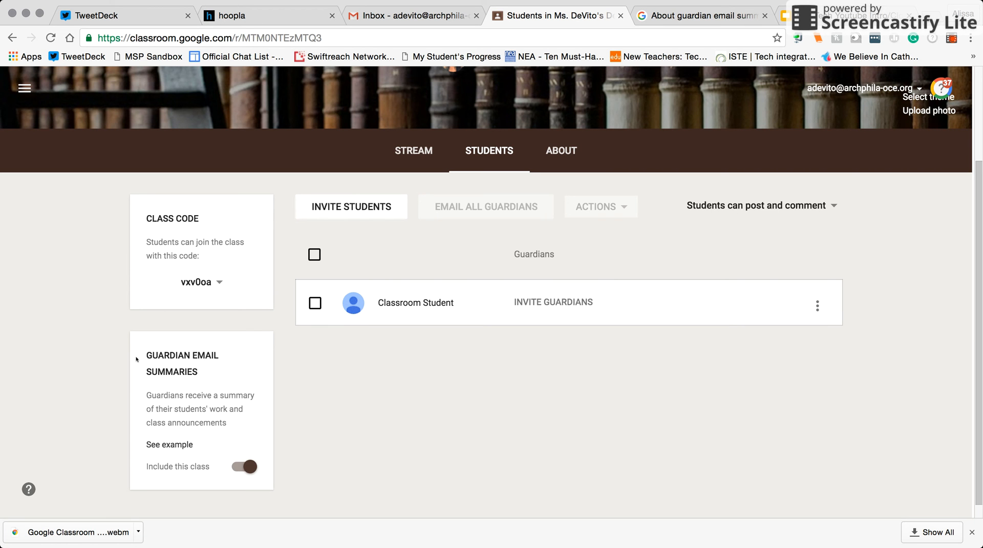
{"action": "mouse_move", "coordinate": [116, 355]}
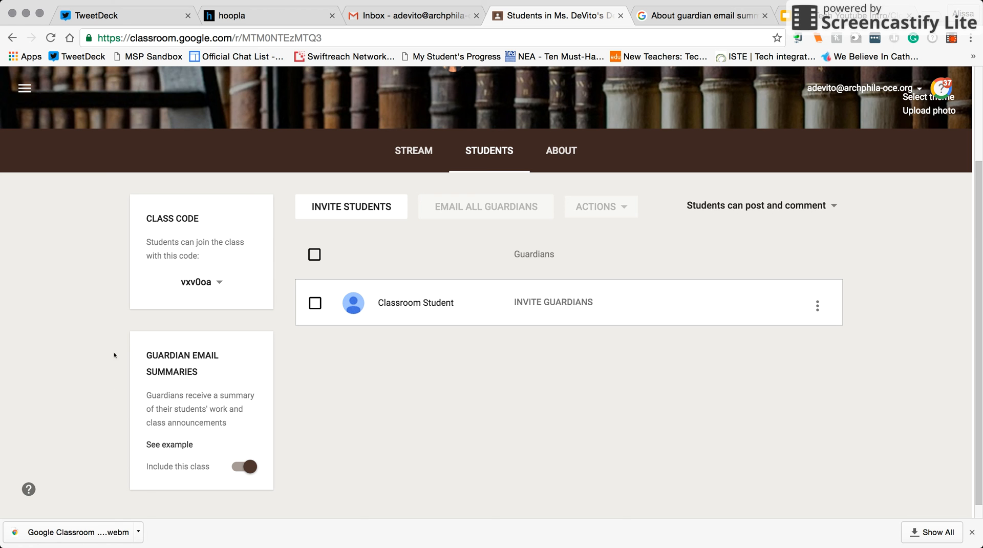
{"action": "mouse_move", "coordinate": [263, 345]}
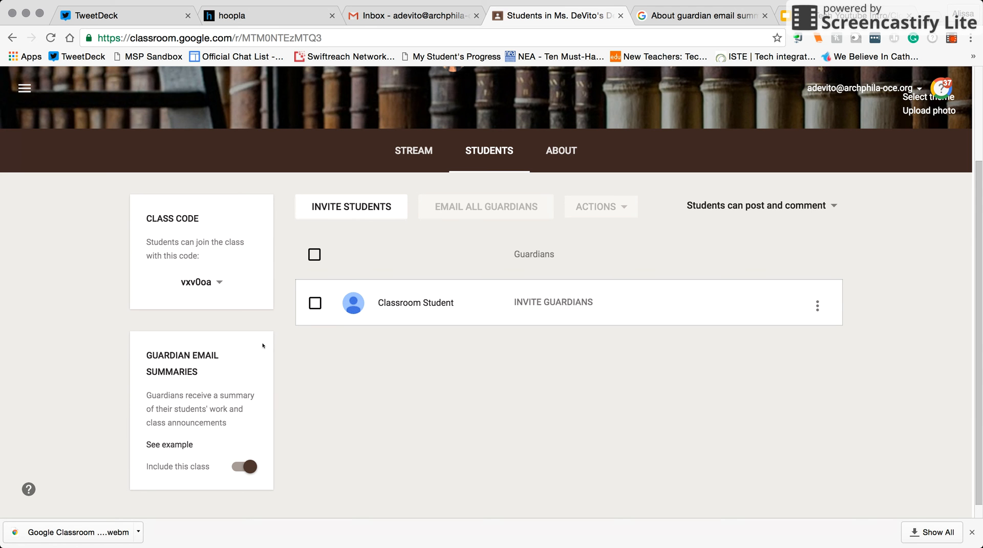